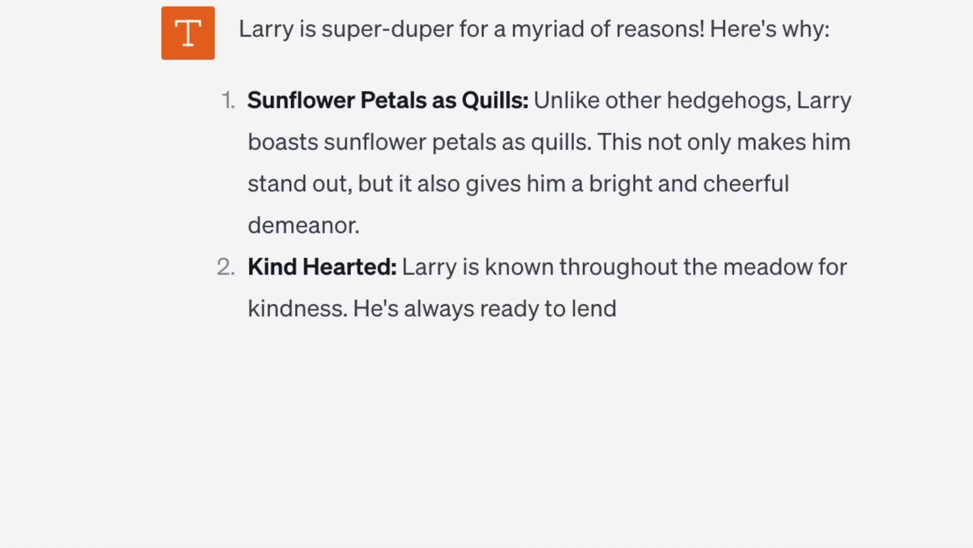
Ask ChatGPT 'Awwww... can you show me Larry being "kind hearted"?'
scroll(down, 3)
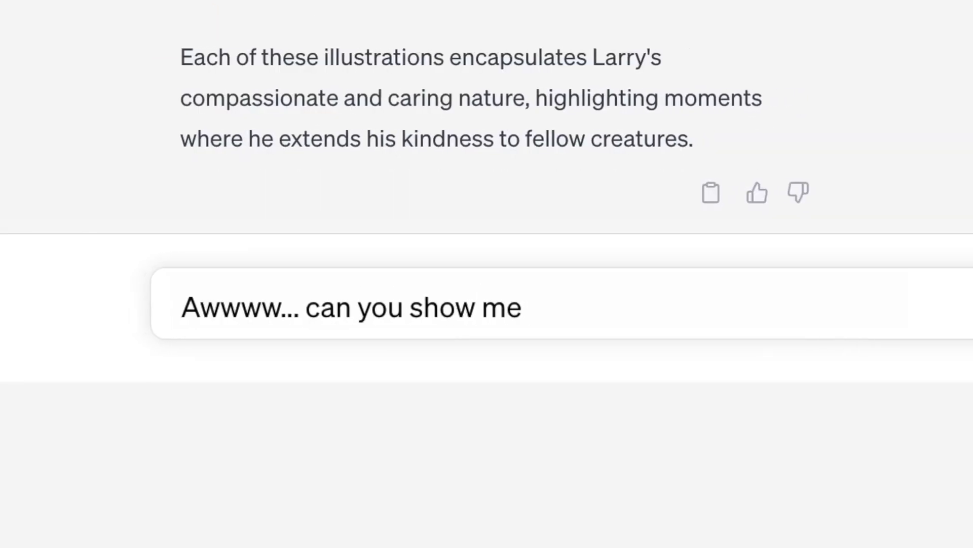
text(Larry being "kind hearted"?)
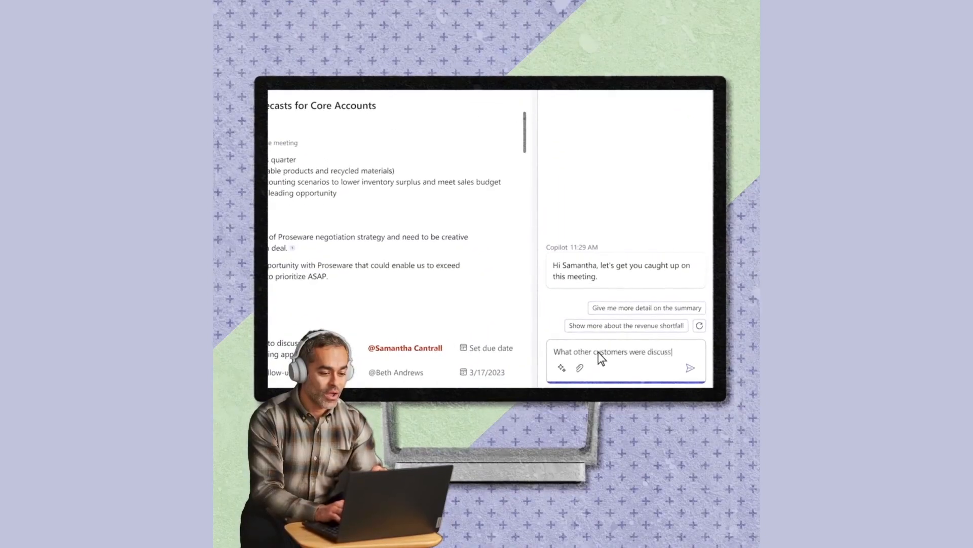
Send the customers question, then draft Maya's surprise party invite with a Witty tone
click(693, 367)
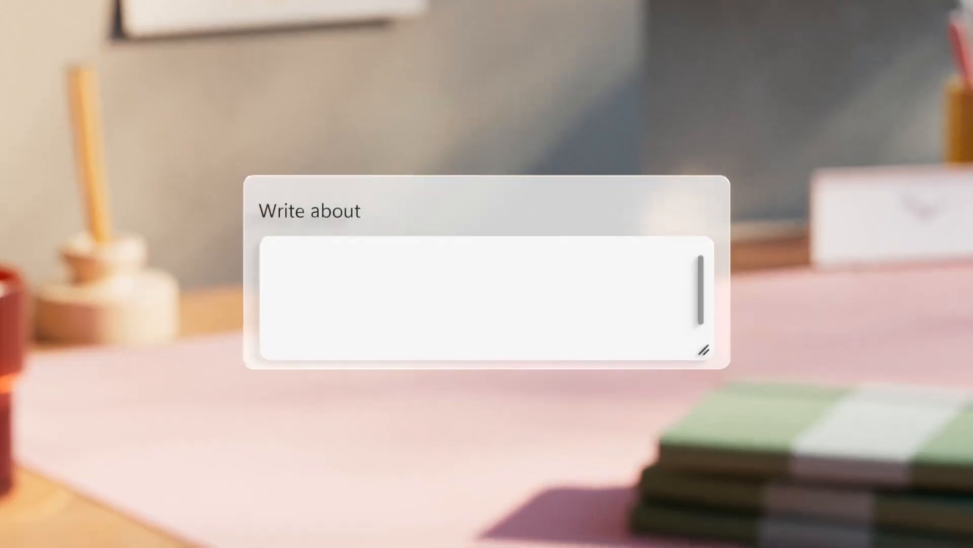
text(Create a party invite for Maya's surpris)
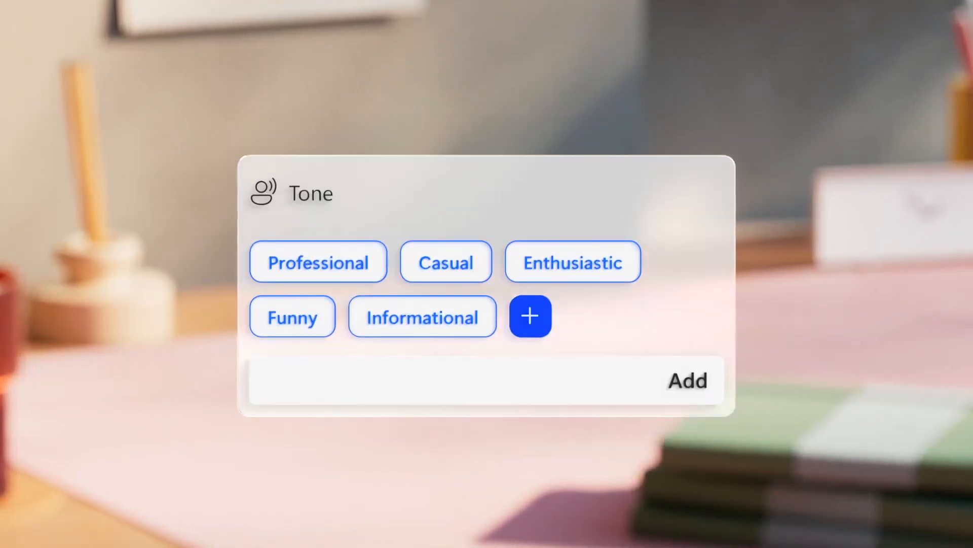
text(Witty)
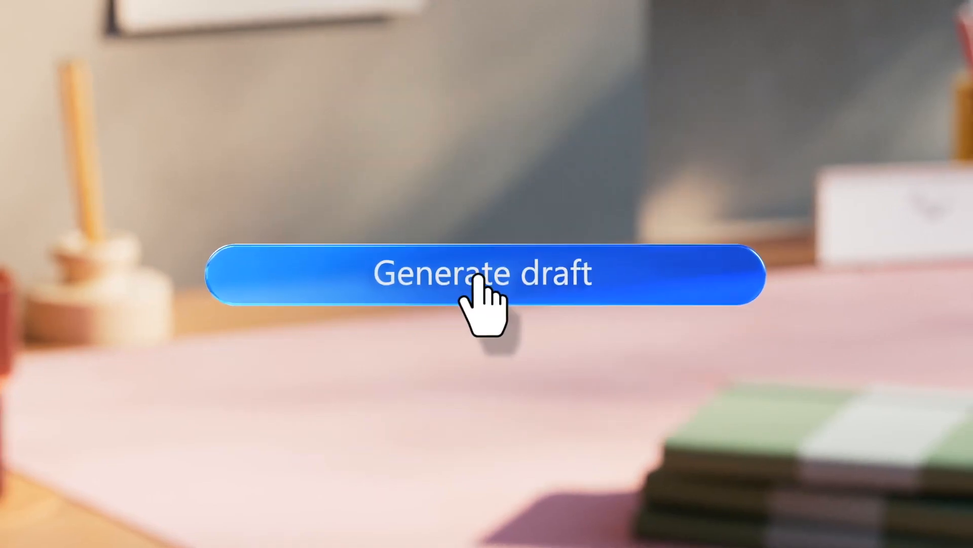
click(482, 275)
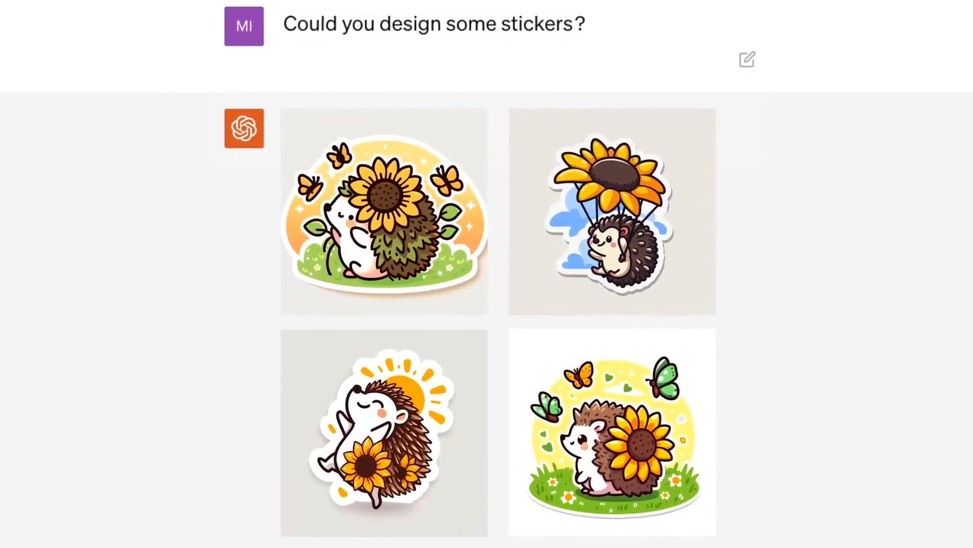
After the bedtime story, reply 'I love this. Can I see Larry at the...'
scroll(down, 3)
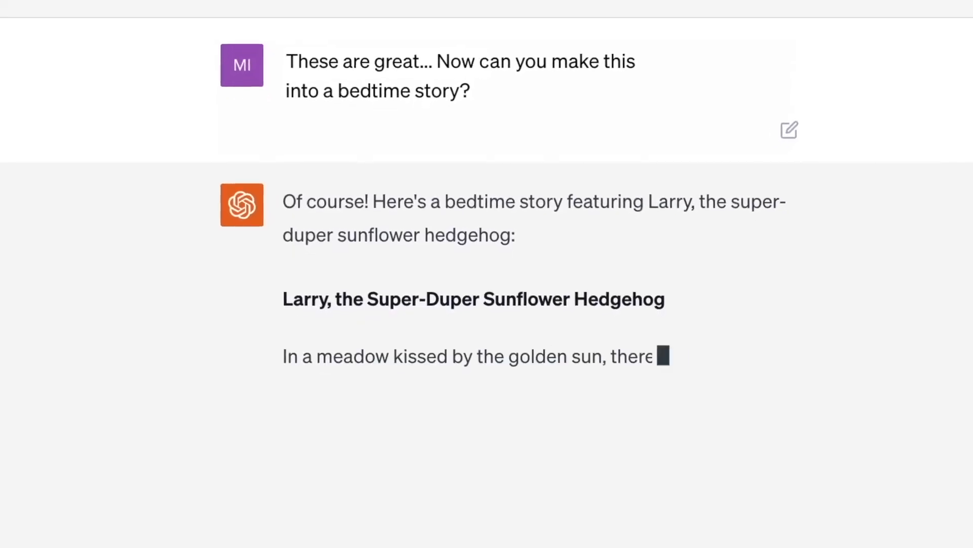
text(I love this. Can I see Larry at the)
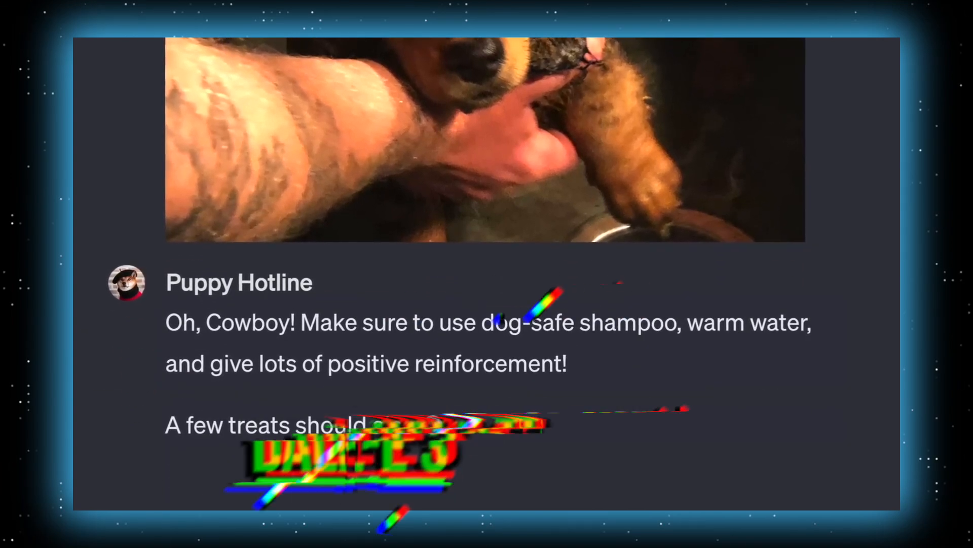
Ask the Puppy Hotline 'My daughter has a question… why does Cowboy do this?'
scroll(down, 3)
text(My daughter has a question…)
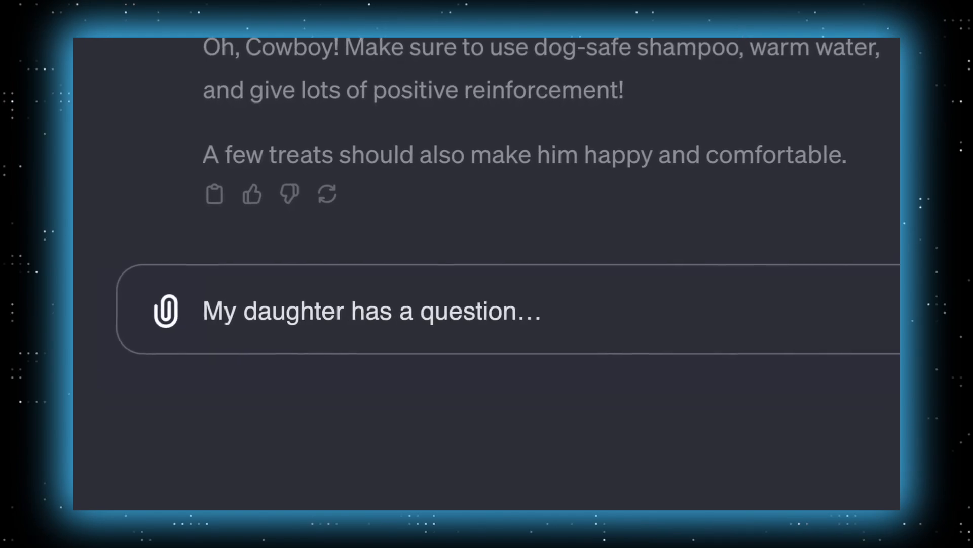
text(why does Cowboy do this?)
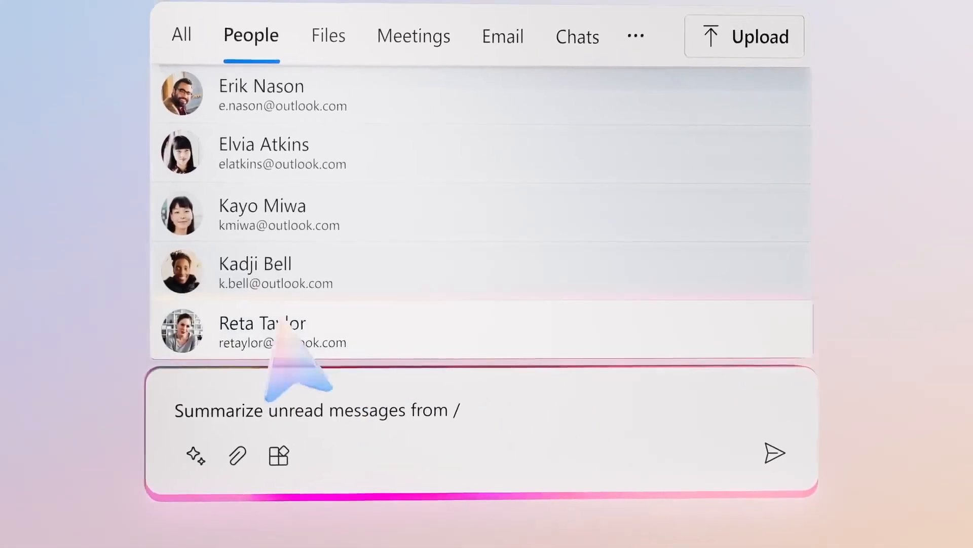
Pick a colleague from the People list and send 'Summarize unread messages from' them
click(262, 213)
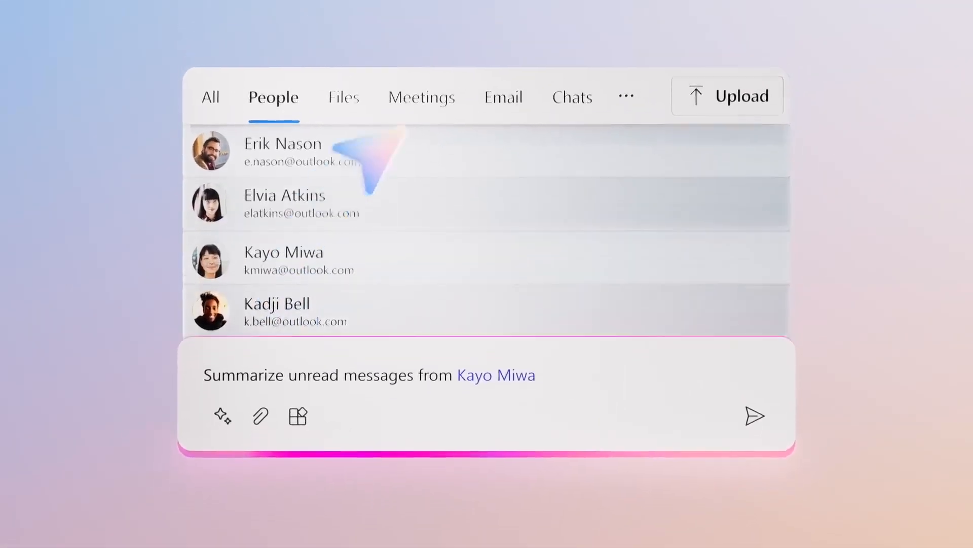
click(754, 416)
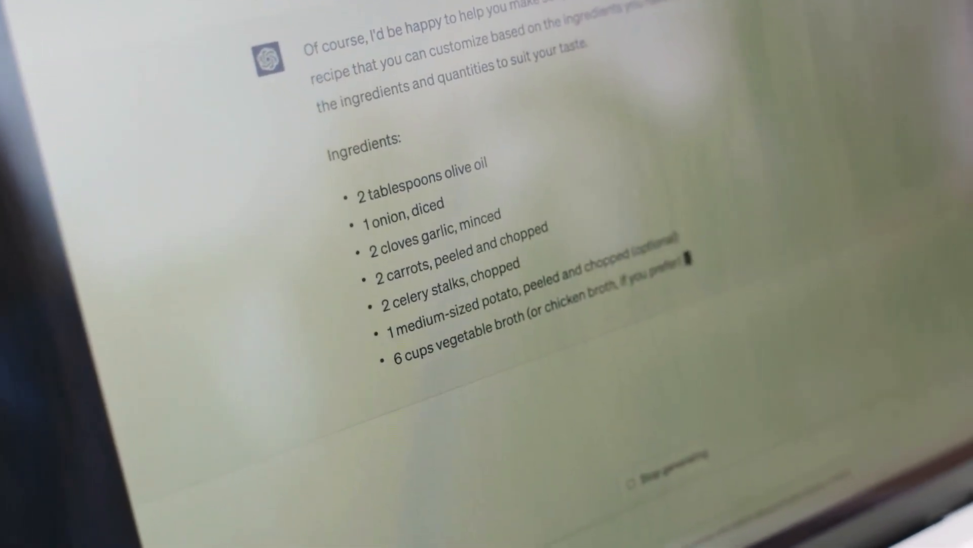
Read the soup recipe, prompt 'Write a' summer poem, then subscribe to the channel
scroll(down, 3)
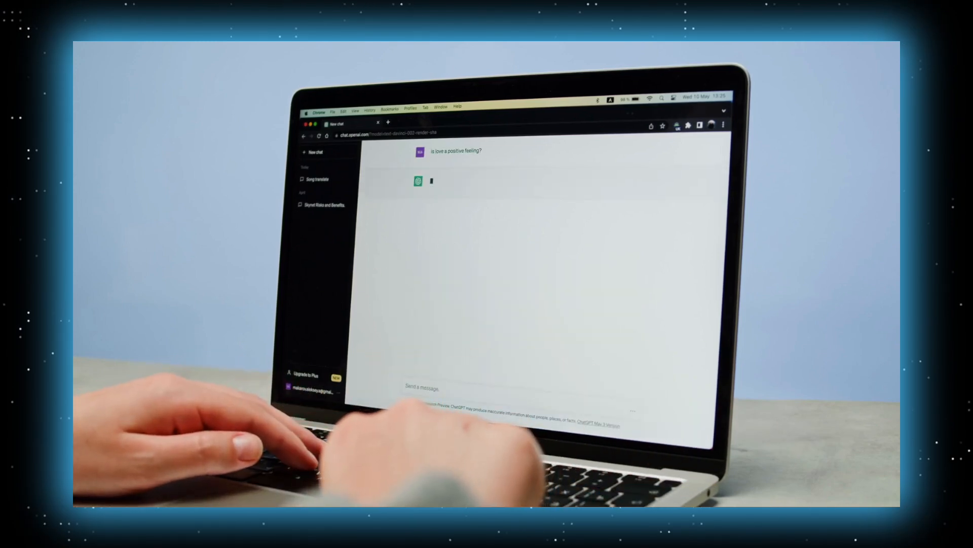
text(Write a)
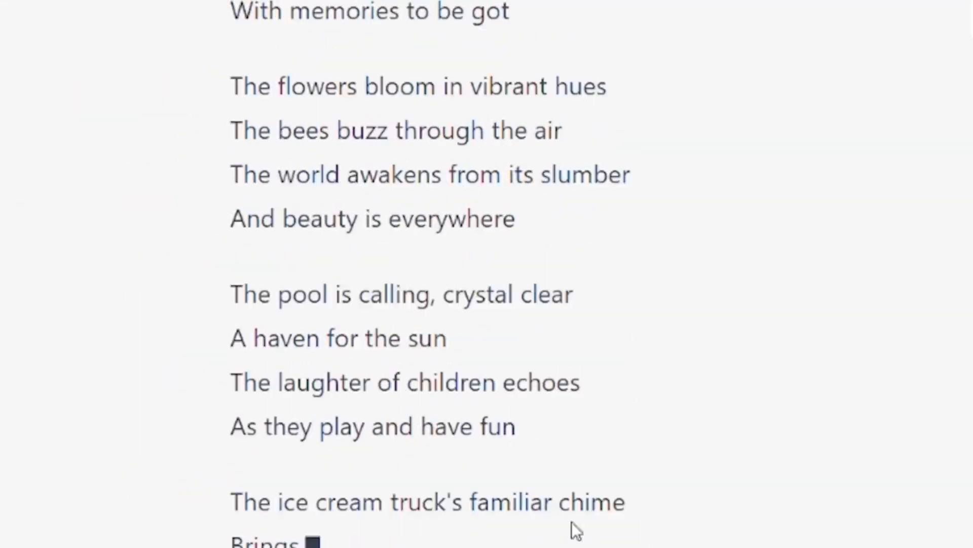
scroll(down, 3)
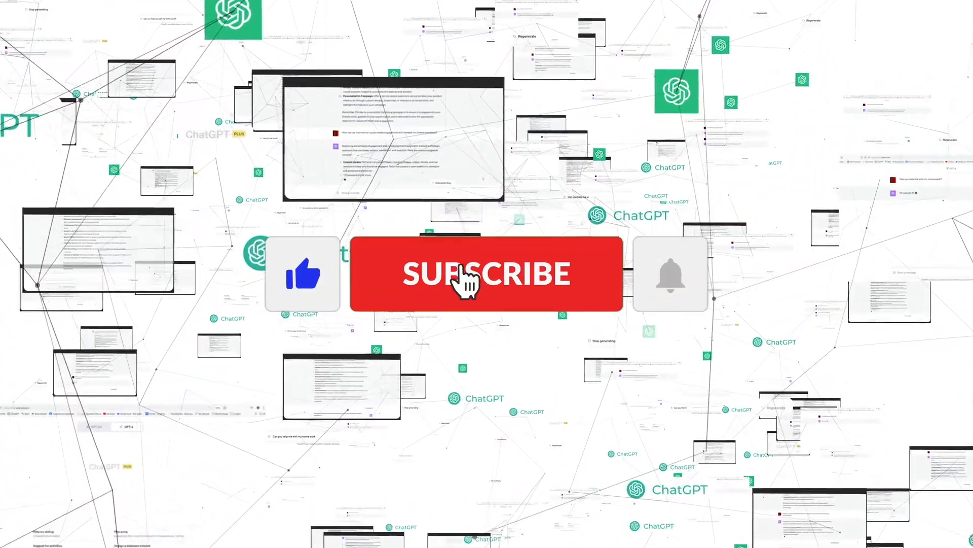
click(488, 275)
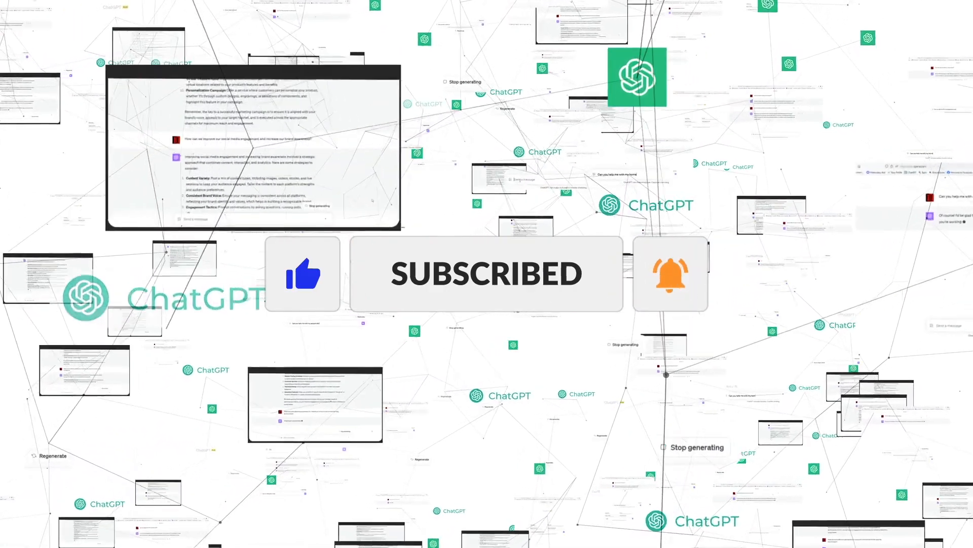